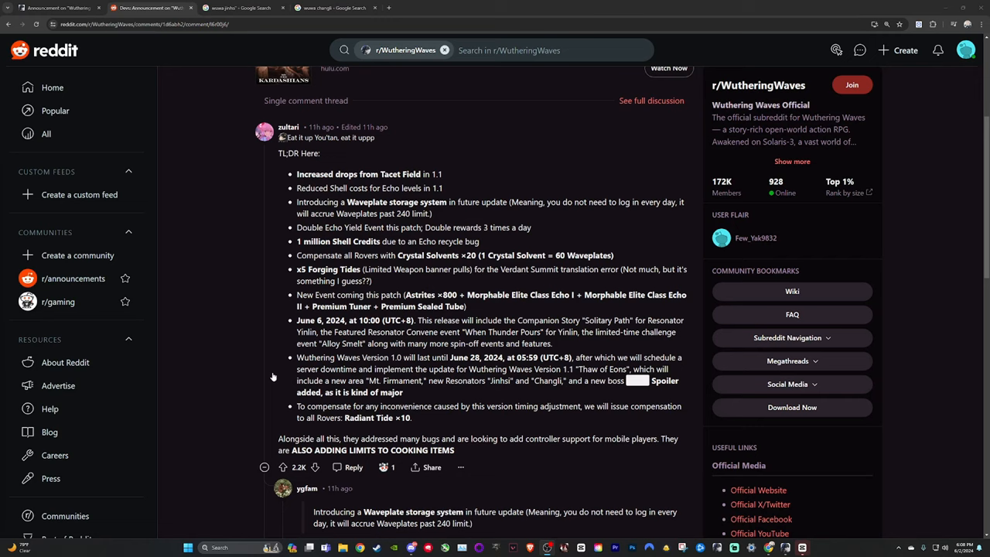
mouse_move(549, 180)
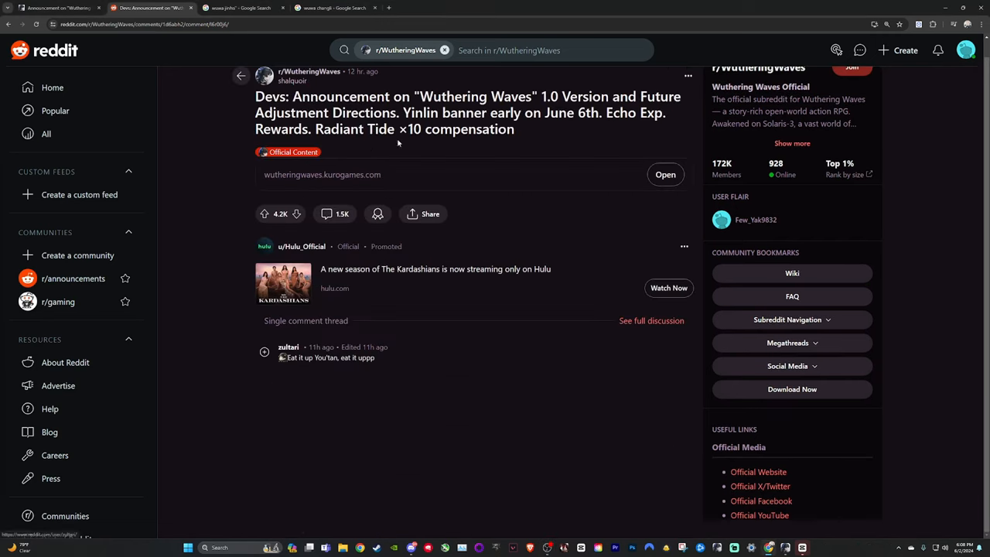
Step: Show the Malleable Elite Class Echo I details and its selectable 5-Star Elite Class Echoes
click(288, 347)
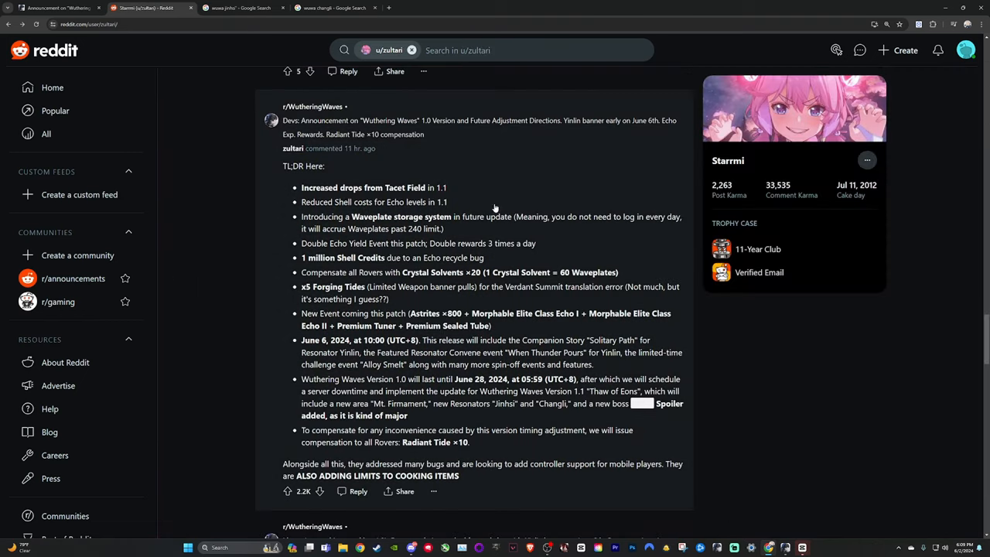
scroll(down, 3)
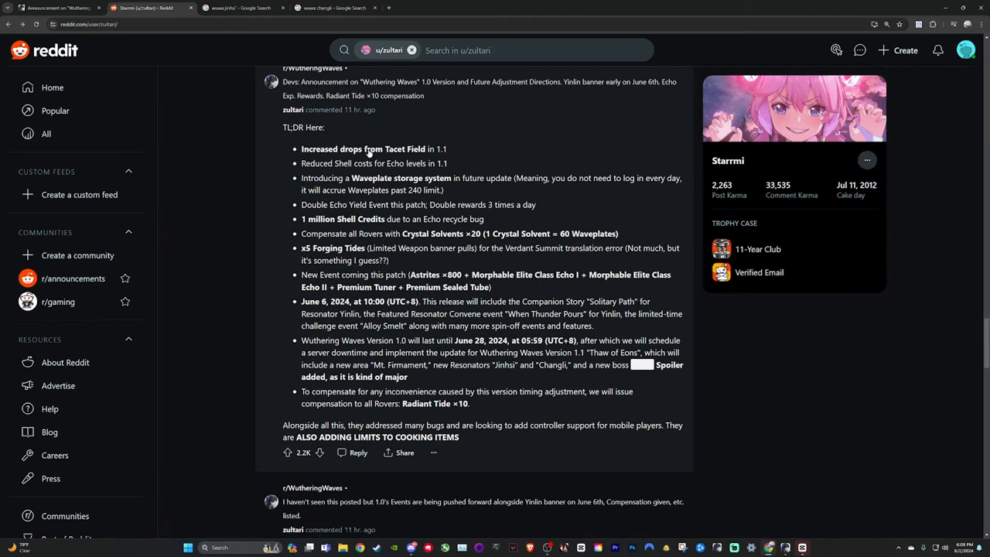
mouse_move(508, 160)
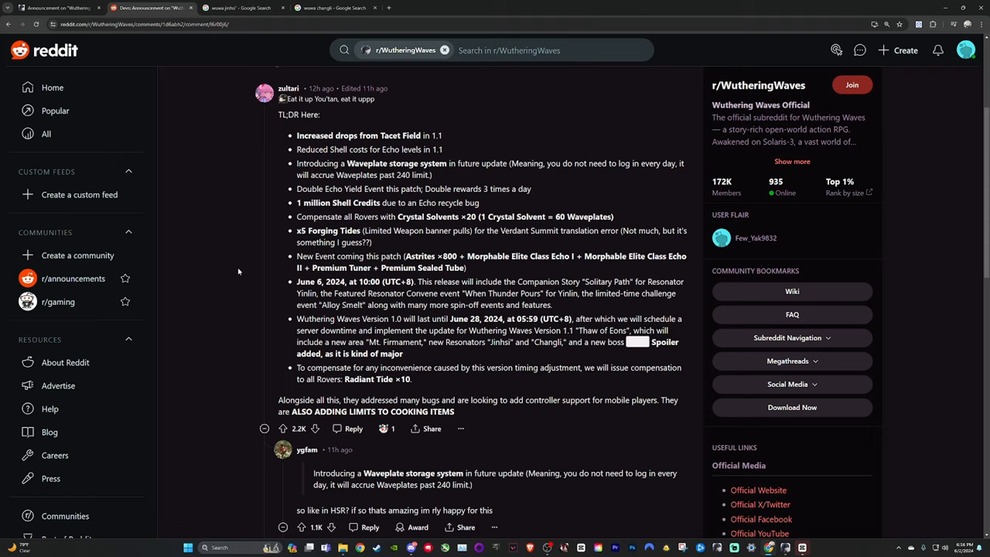
mouse_move(420, 173)
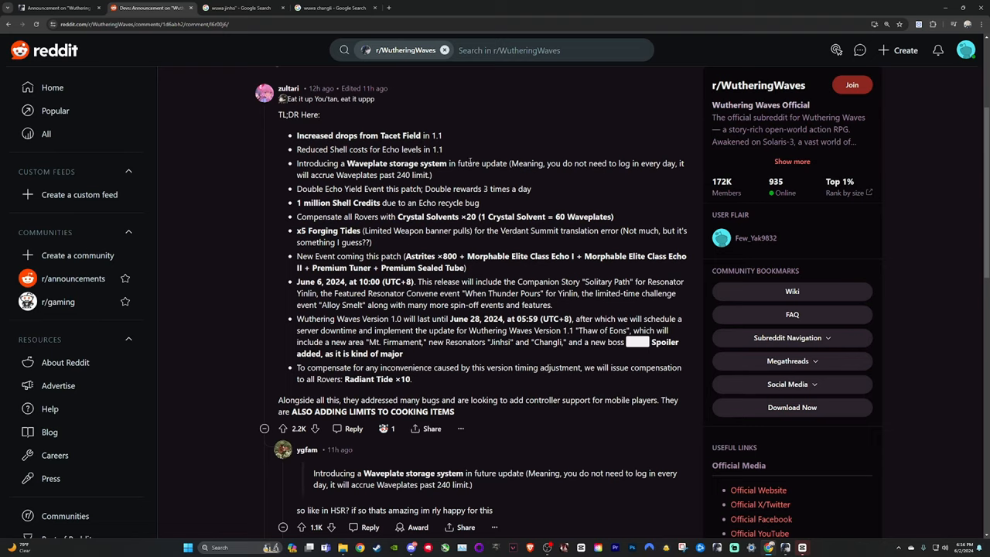
mouse_move(457, 181)
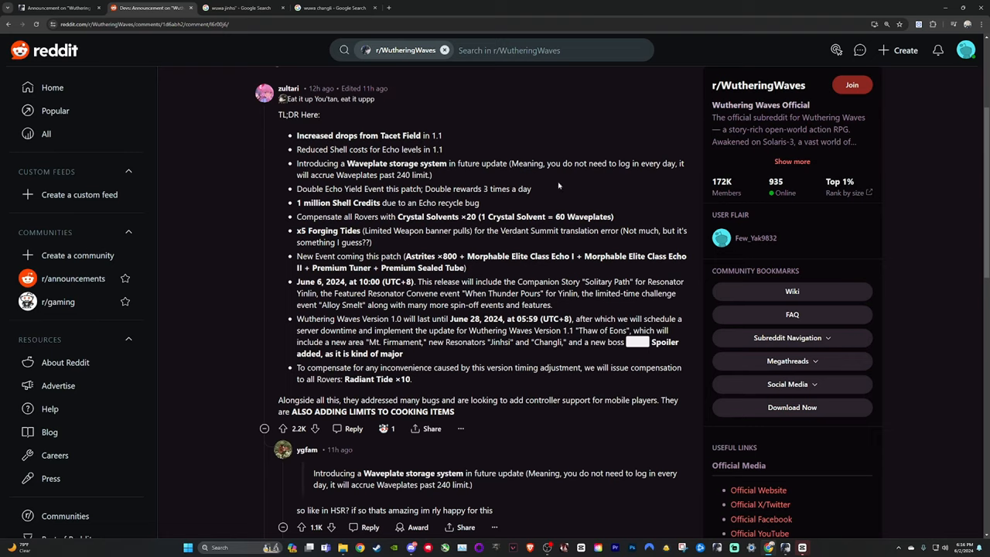
mouse_move(363, 198)
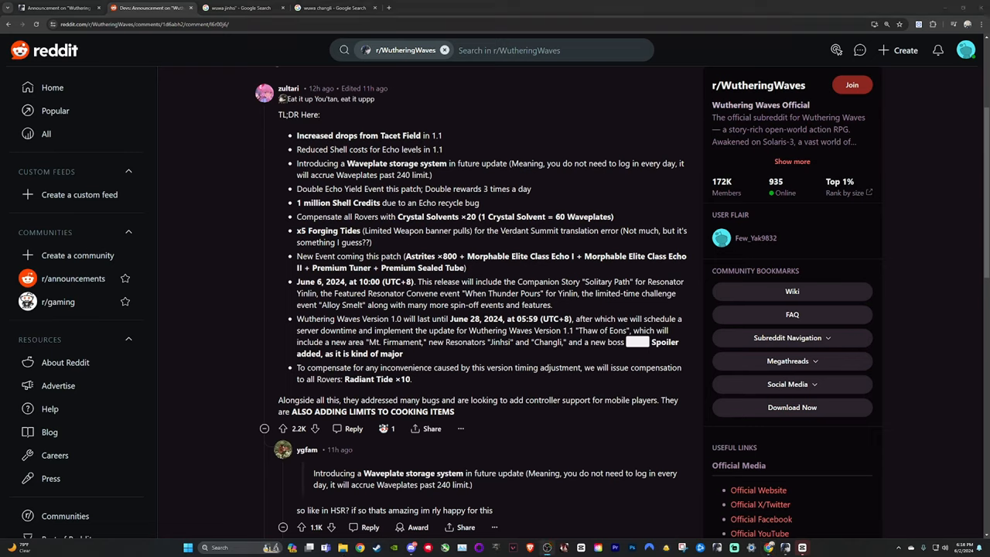
mouse_move(210, 257)
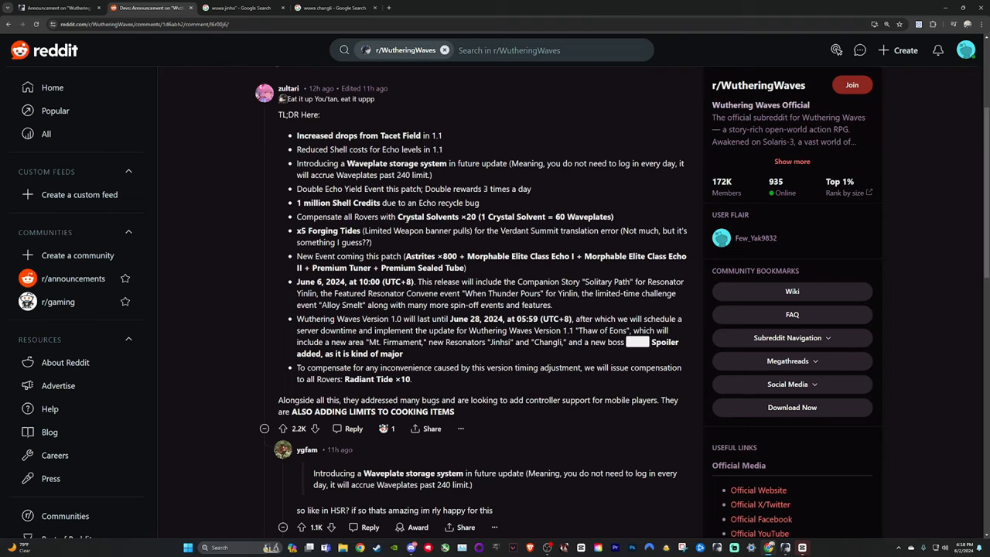
double_click(469, 216)
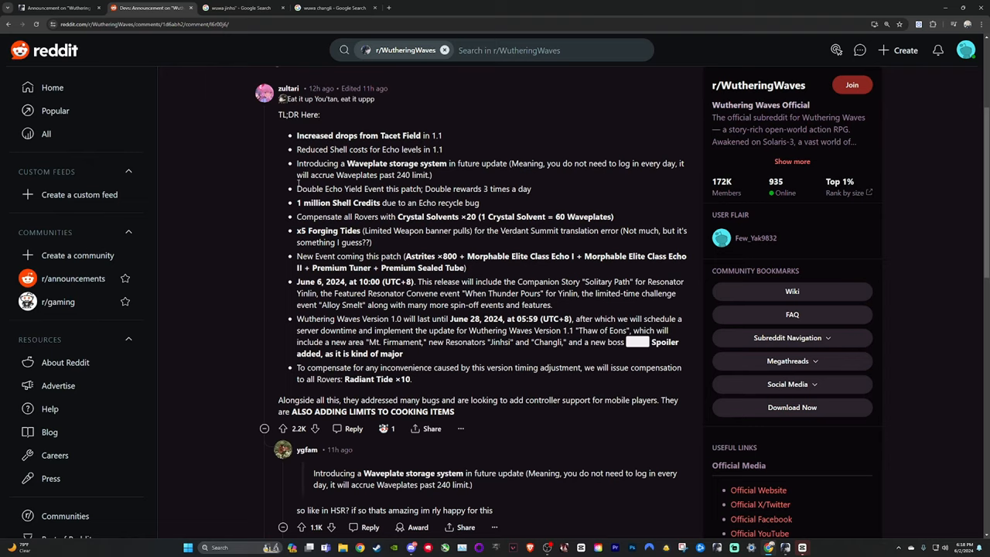
mouse_move(547, 226)
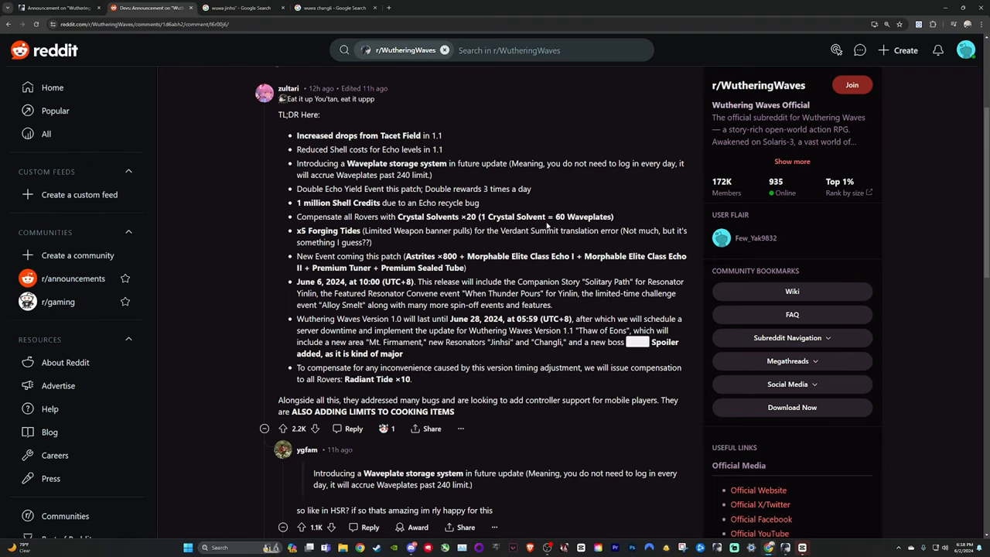
mouse_move(552, 211)
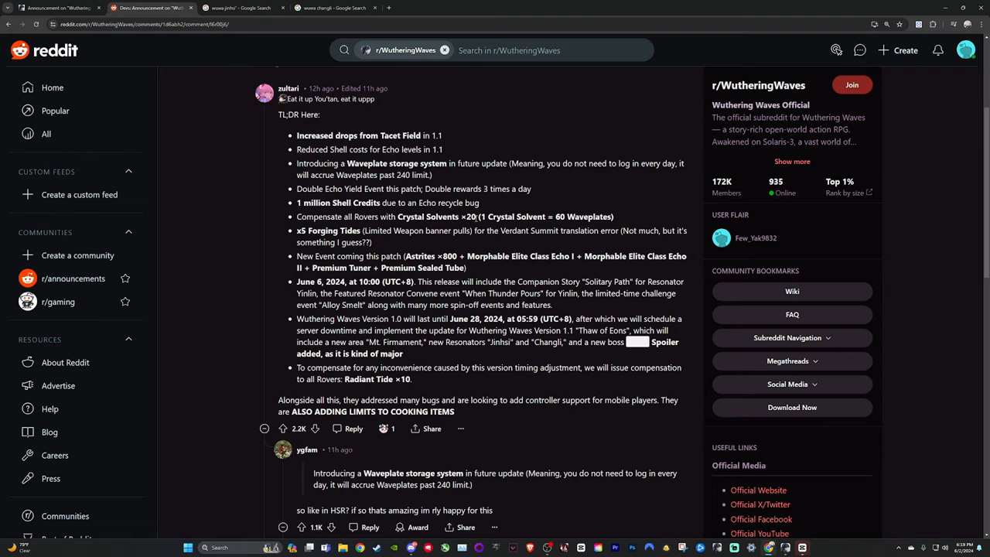
drag(376, 217, 477, 217)
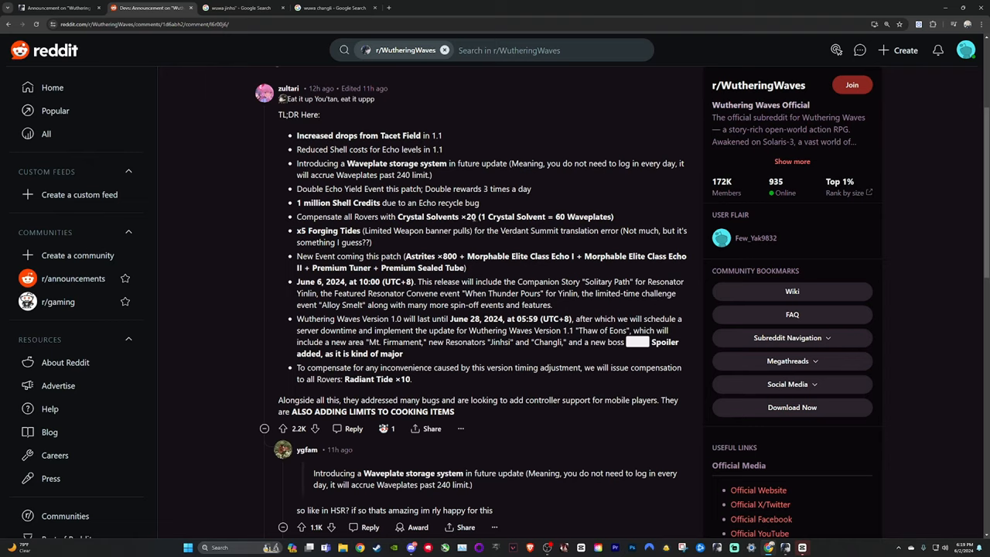
mouse_move(238, 238)
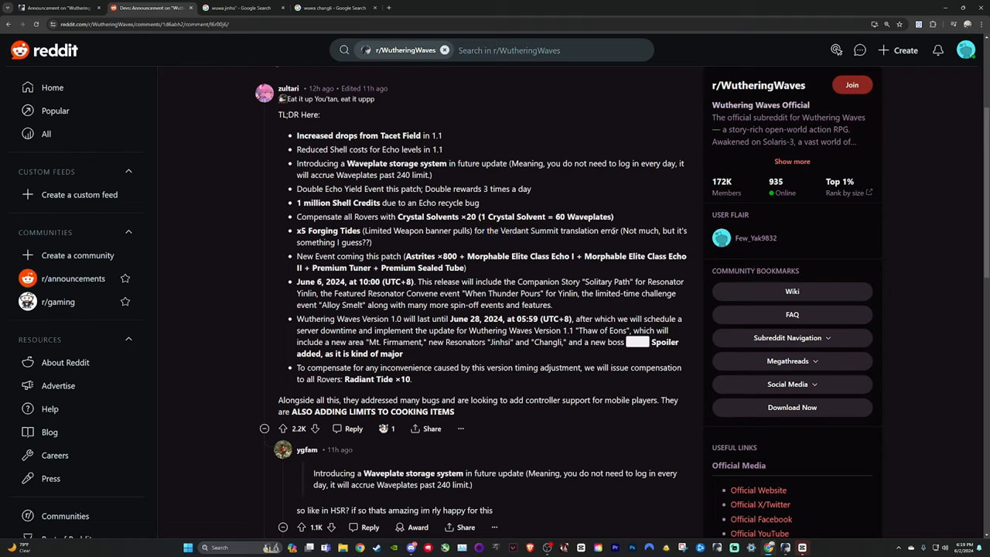
mouse_move(392, 243)
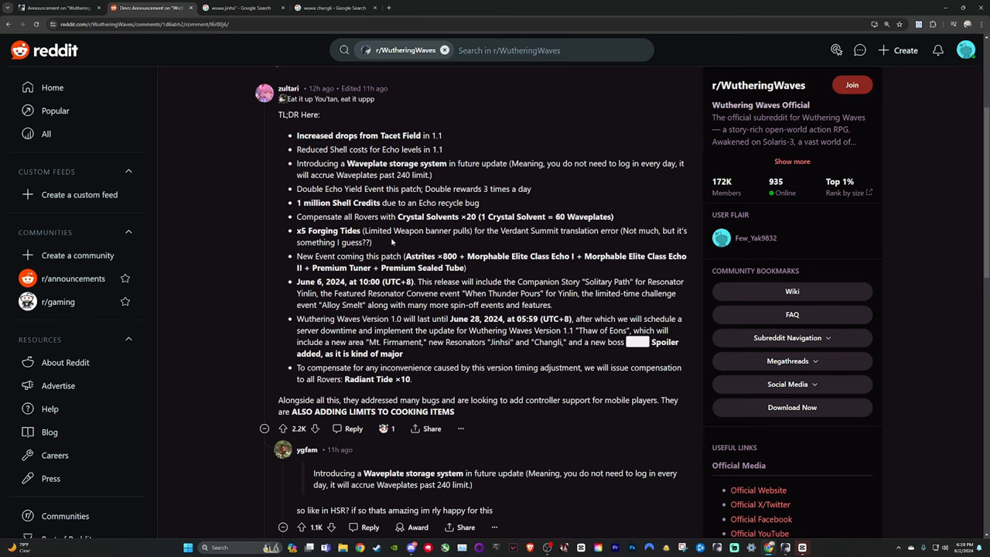
mouse_move(619, 246)
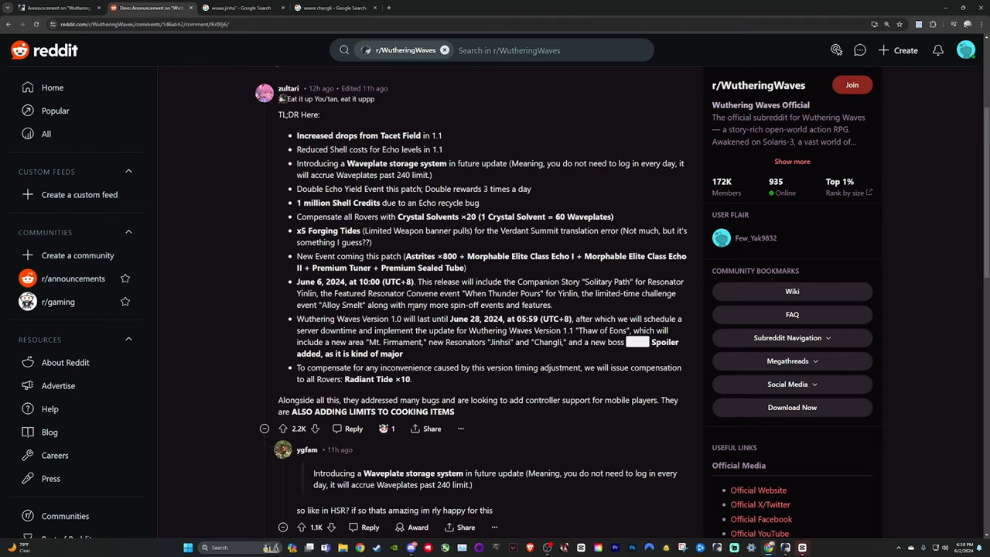
double_click(508, 256)
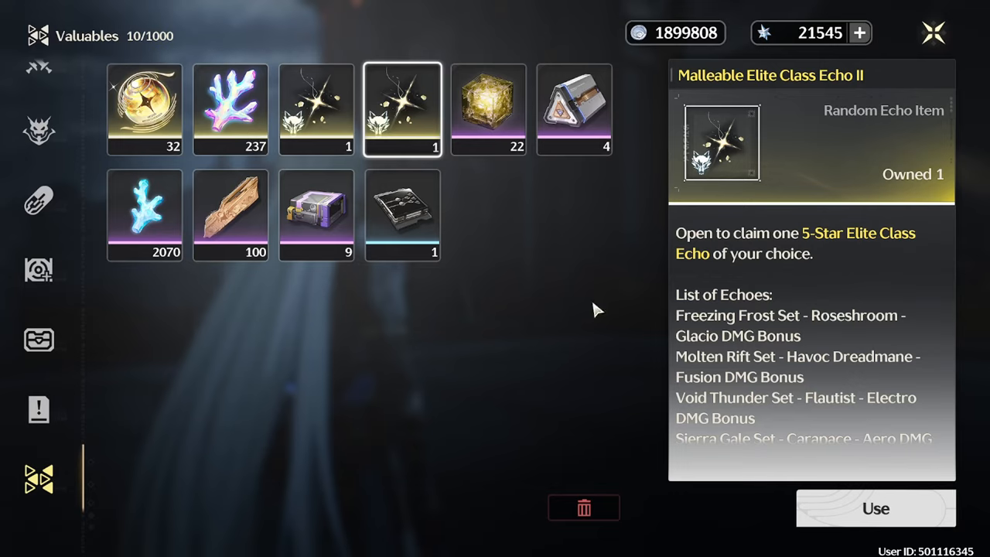
click(316, 109)
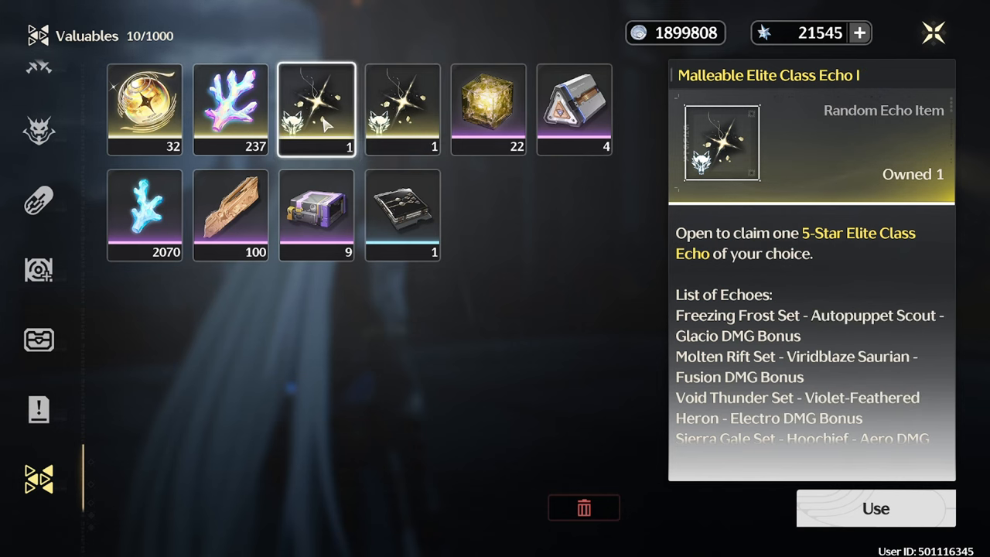
mouse_move(365, 112)
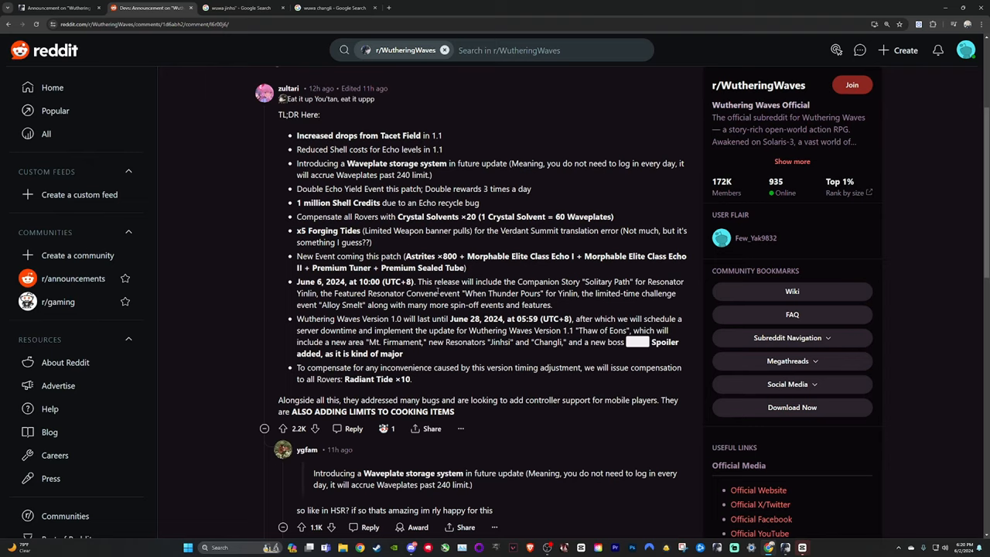
mouse_move(565, 304)
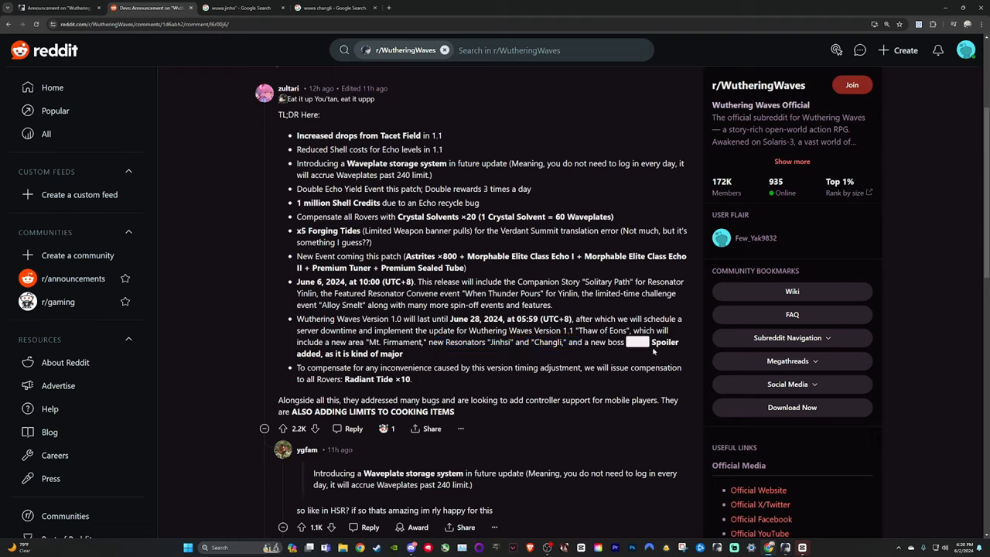
mouse_move(238, 193)
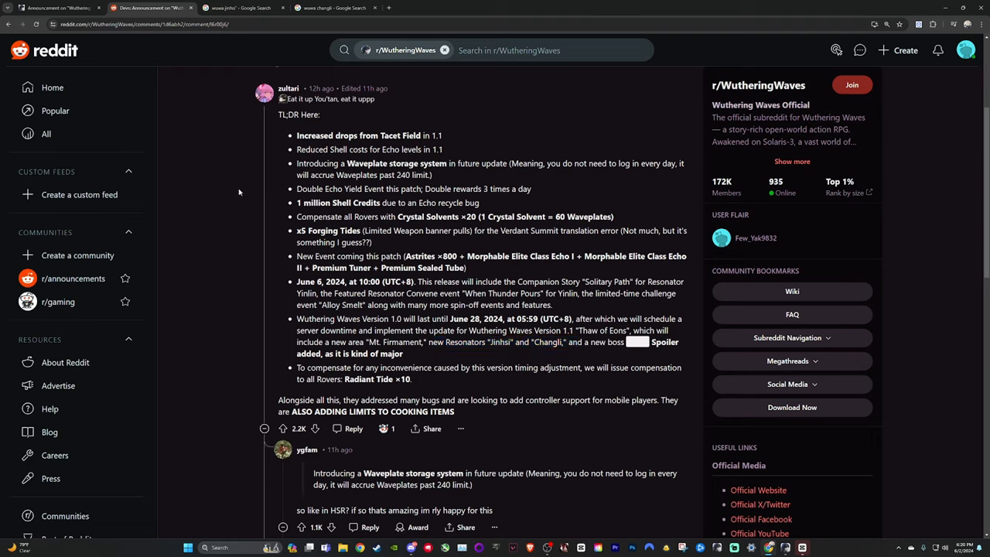
Step: Read the TL;DR bullet points, then bring up the 'wuwa jinhsi' Google results
double_click(500, 342)
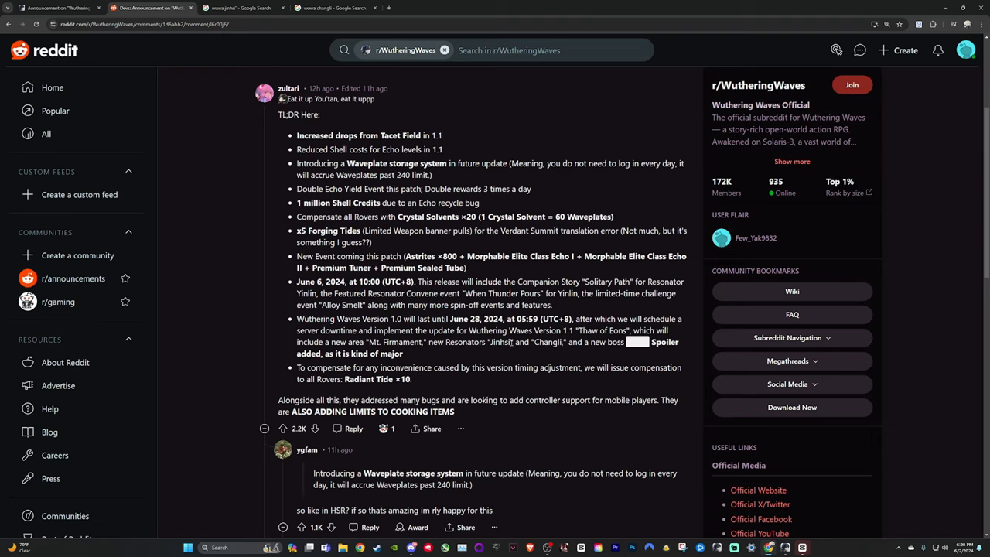
mouse_move(529, 358)
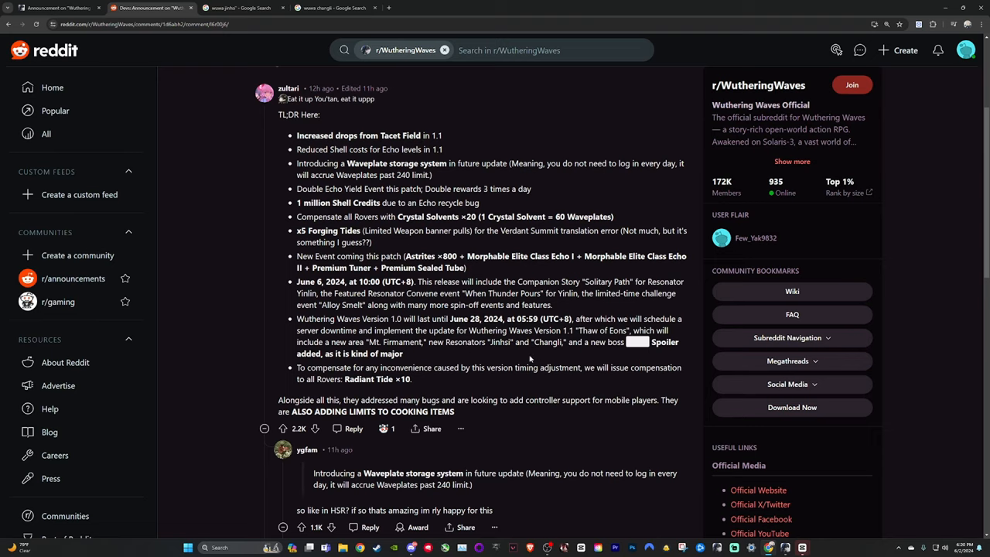
click(240, 7)
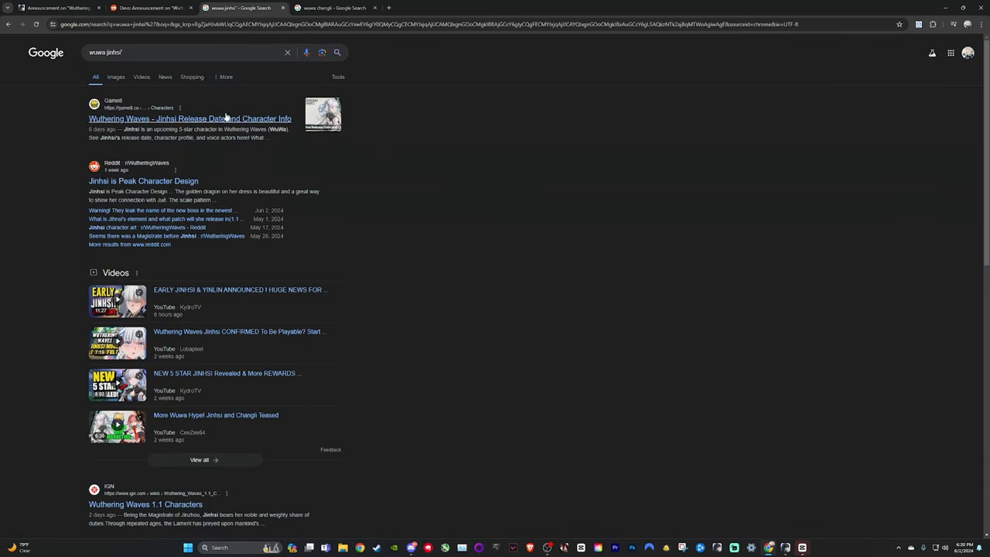
Step: View image results for 'wuwa jinhsi' and 'wuwa changli', returning to the Reddit TL;DR comment
click(115, 77)
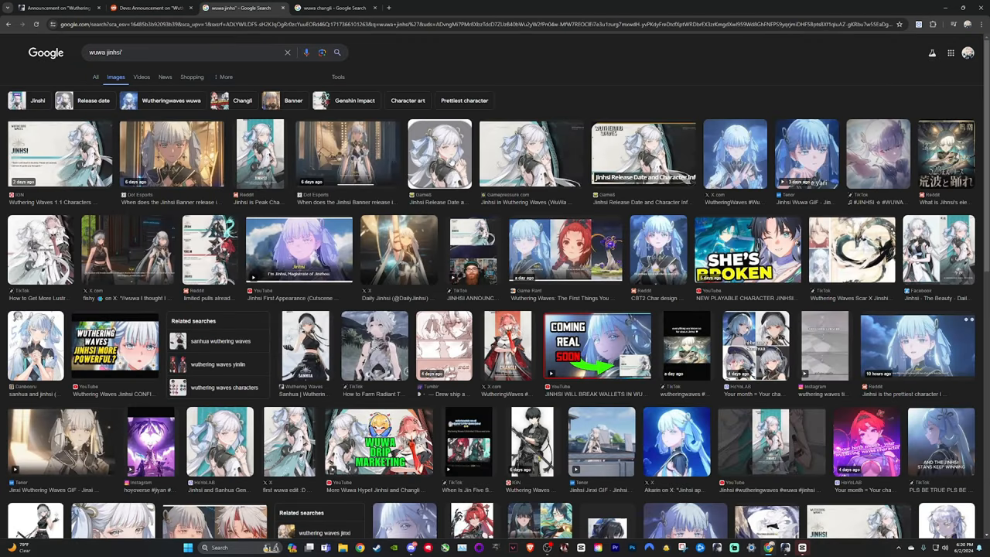
click(604, 153)
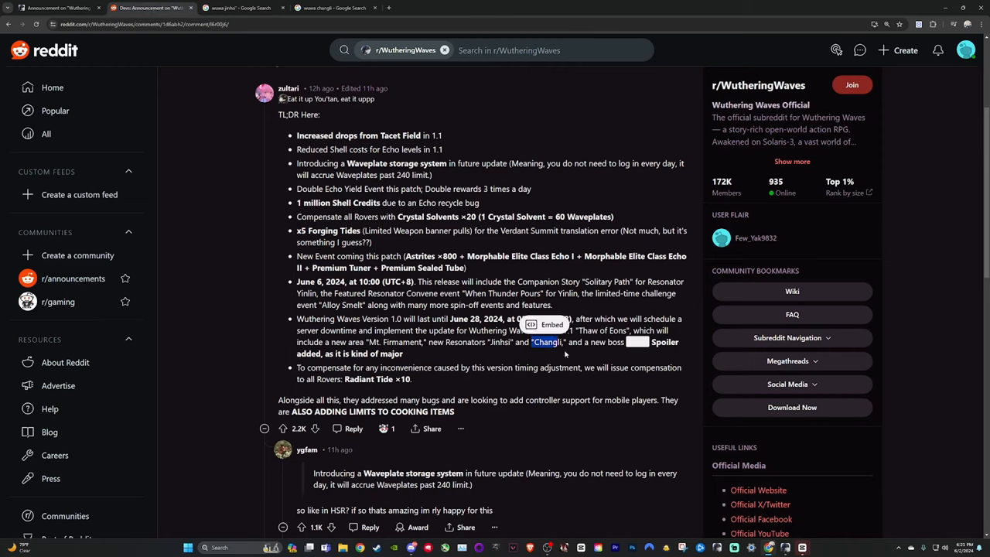
click(332, 8)
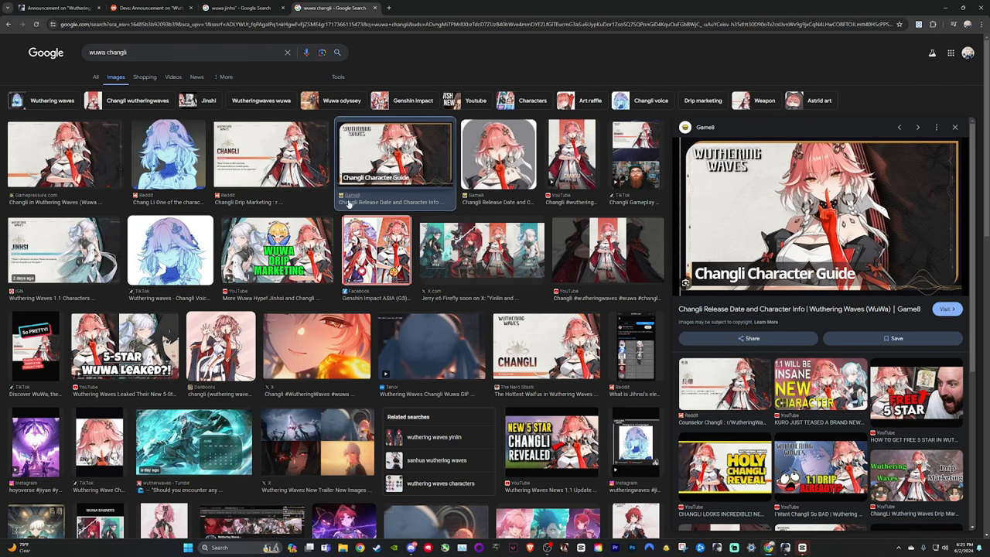
click(271, 153)
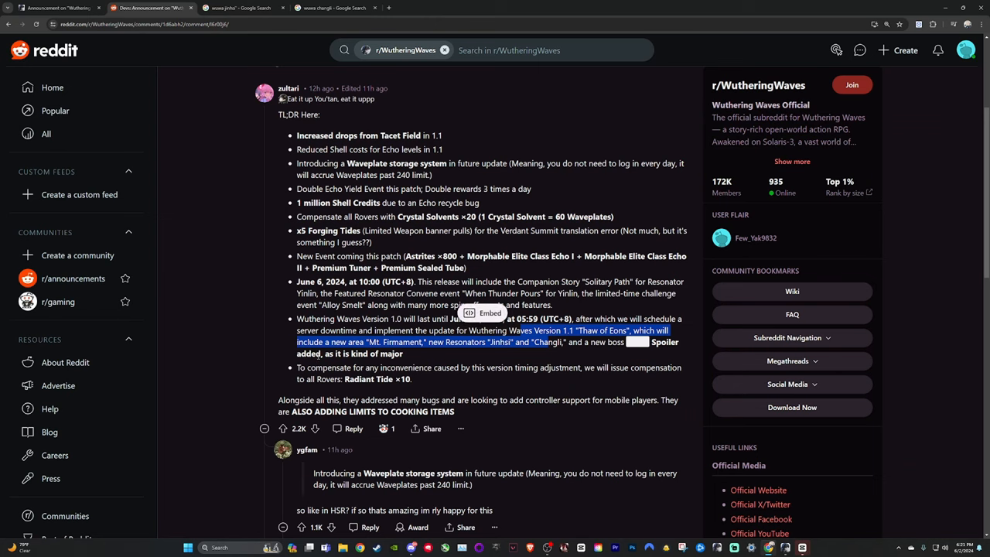
scroll(down, 3)
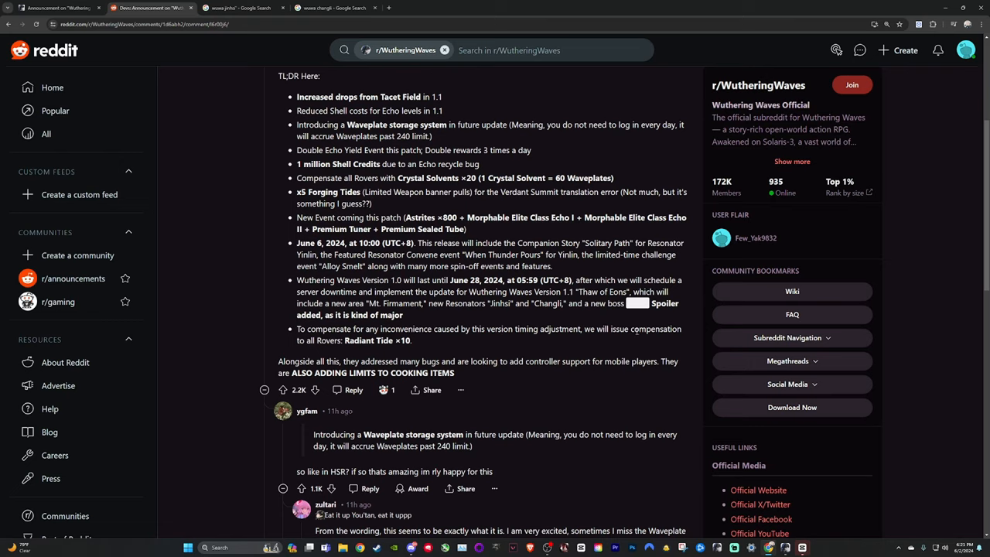
Step: Highlight the ×10 compensation, Waveplate storage bullet, and Jinhsi and Changli names, then clear
double_click(376, 340)
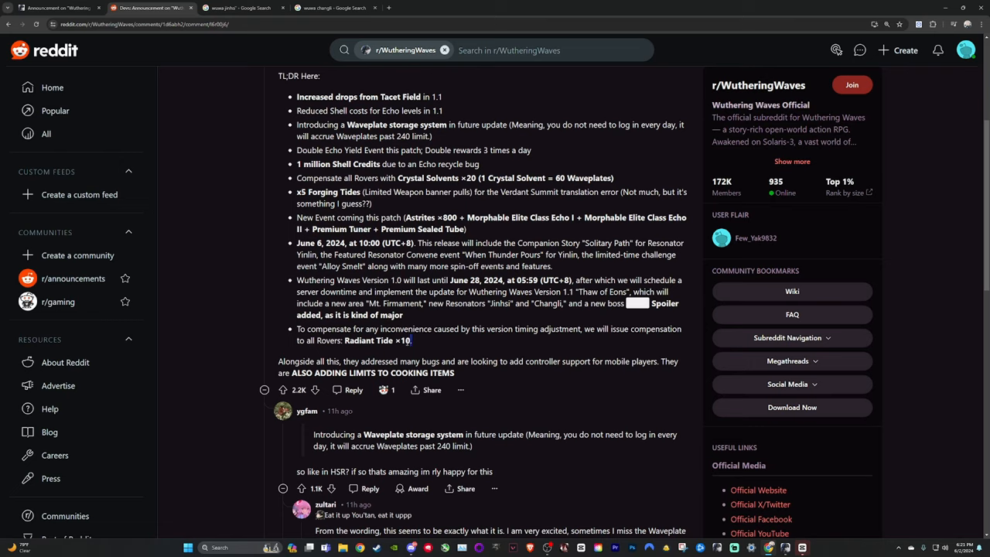
double_click(377, 340)
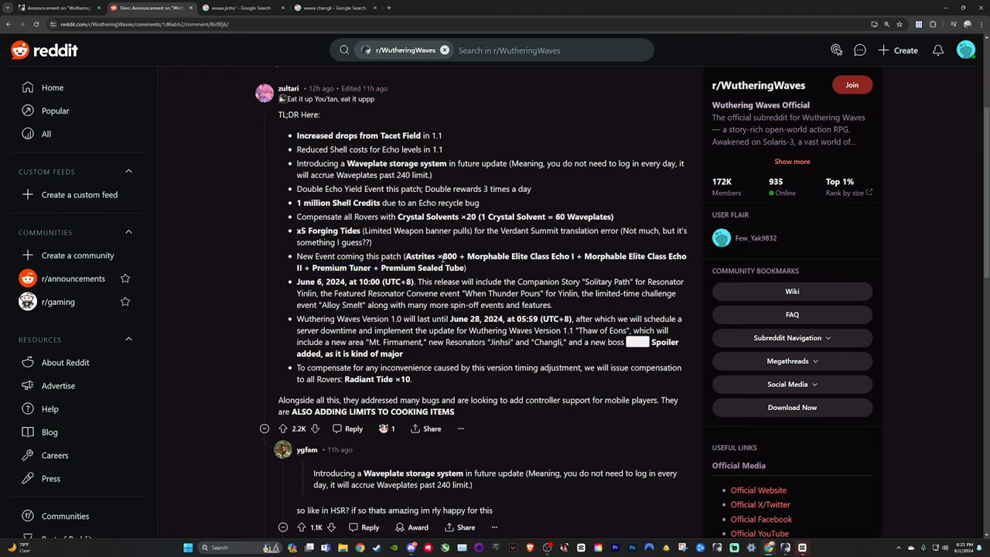
double_click(445, 267)
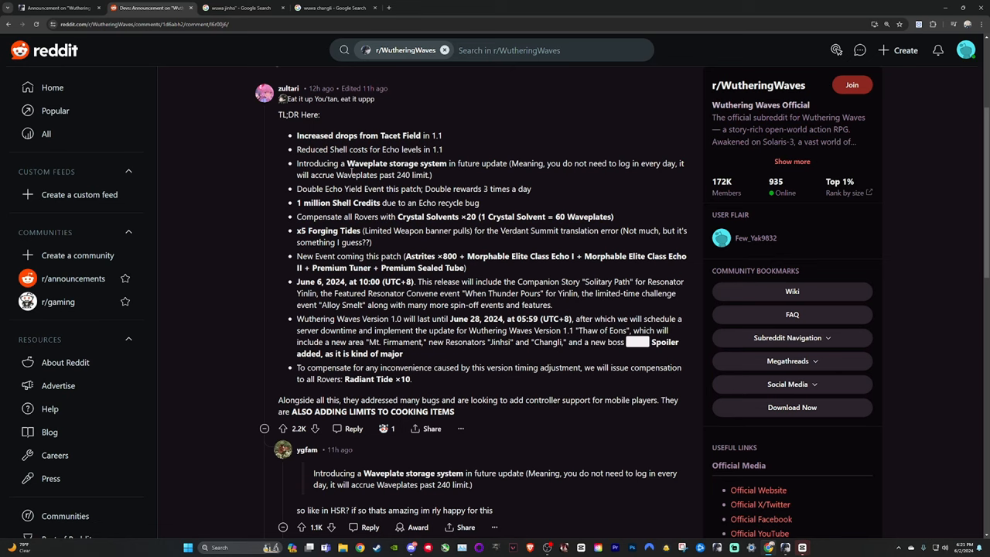
drag(296, 163, 432, 174)
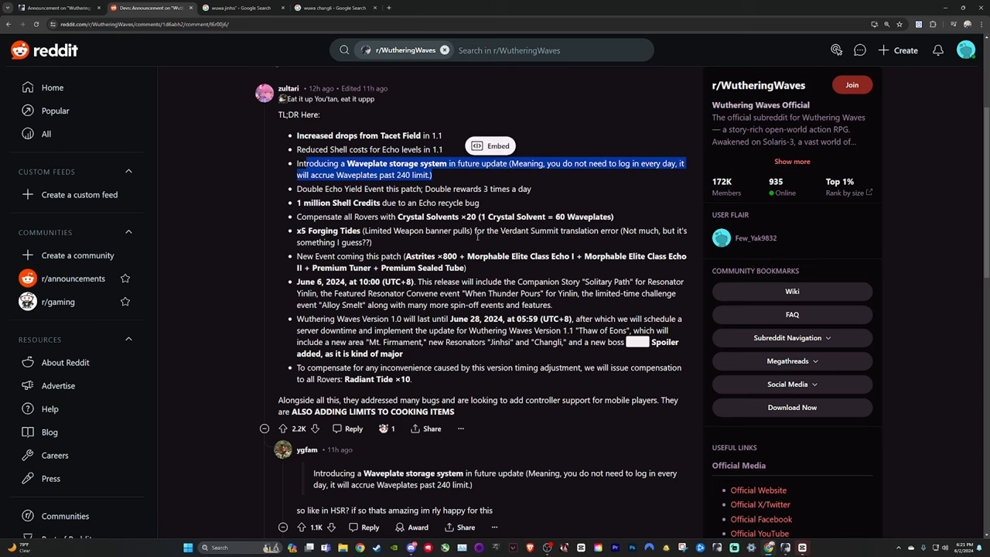
scroll(down, 3)
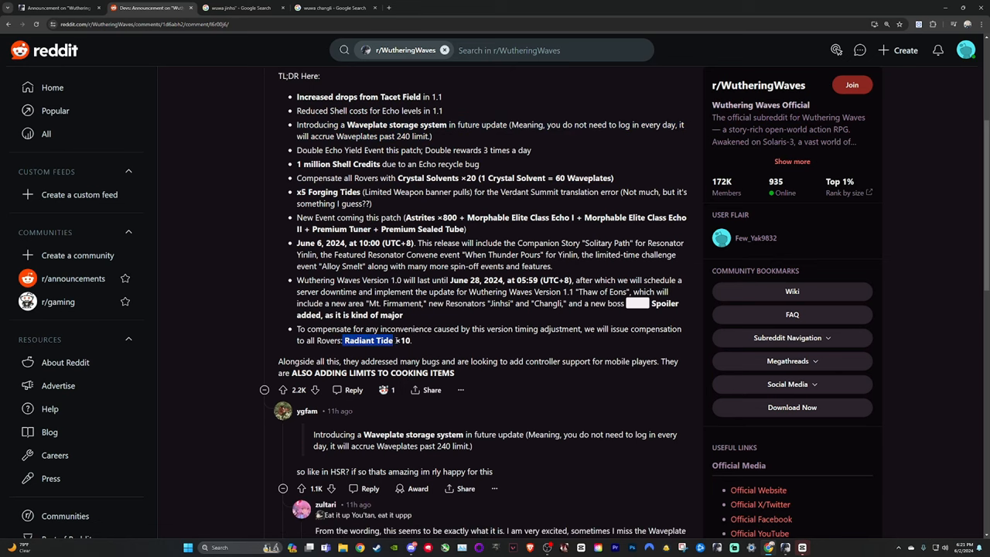
drag(488, 304, 547, 303)
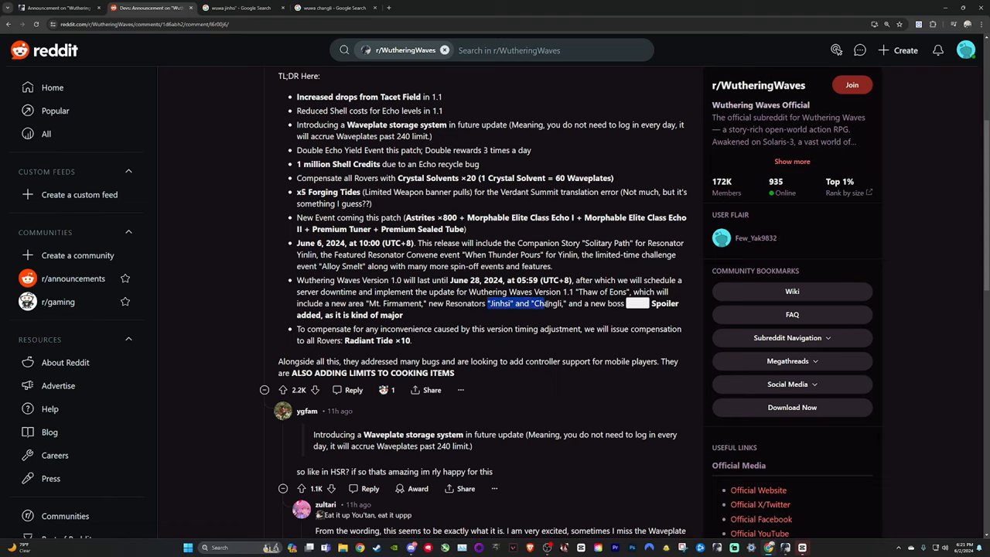
drag(489, 303, 564, 303)
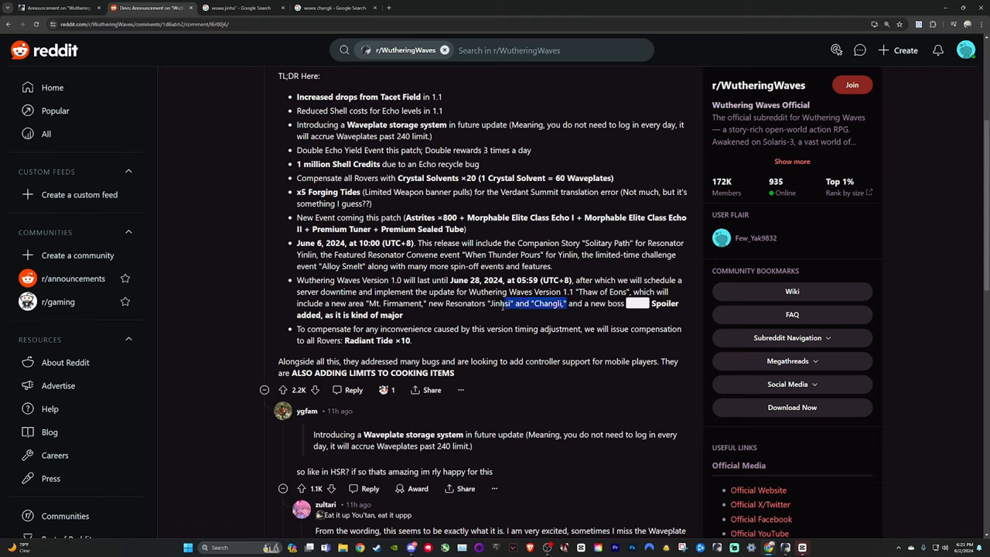
click(434, 346)
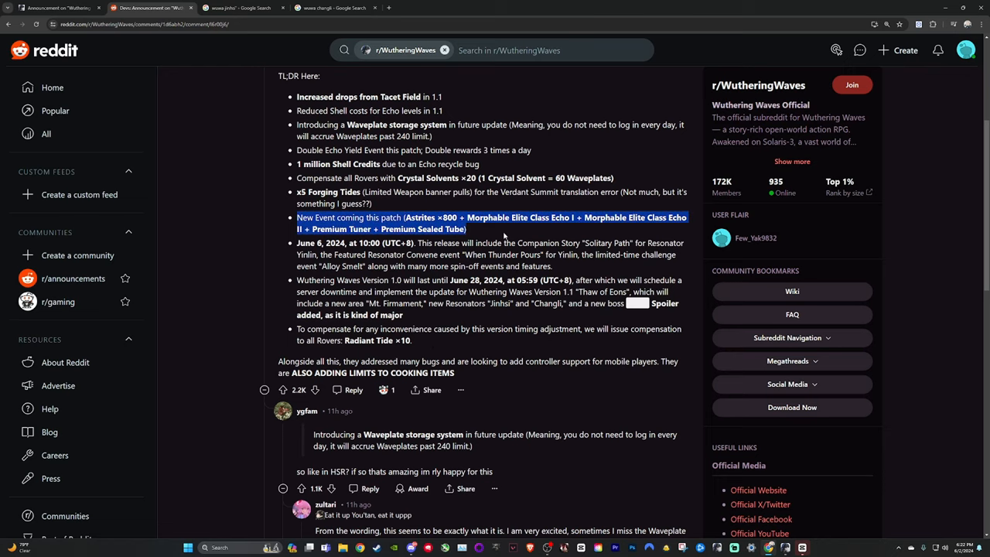
Step: Highlight the New Event bullet, then select the entire TL;DR bullet list
drag(487, 222, 298, 75)
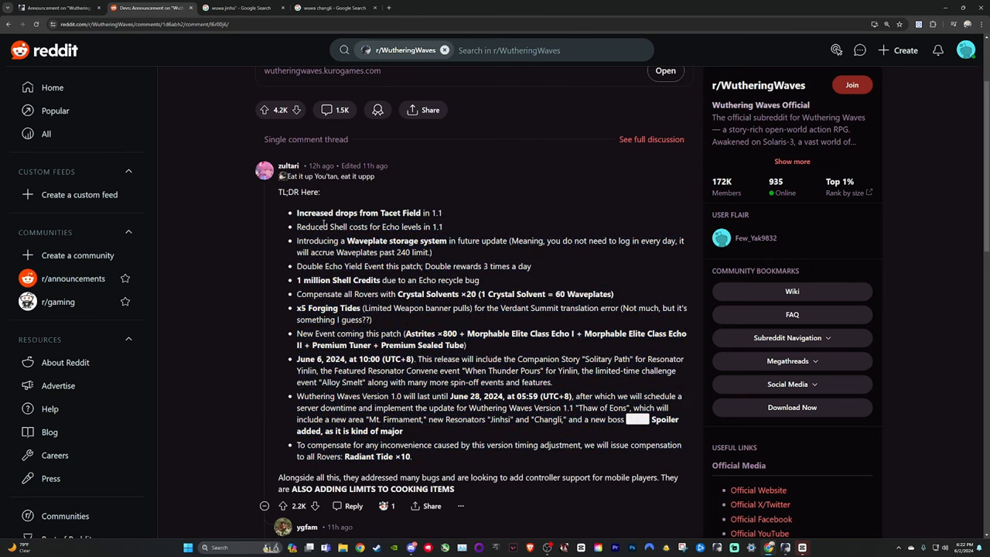
drag(297, 213, 410, 456)
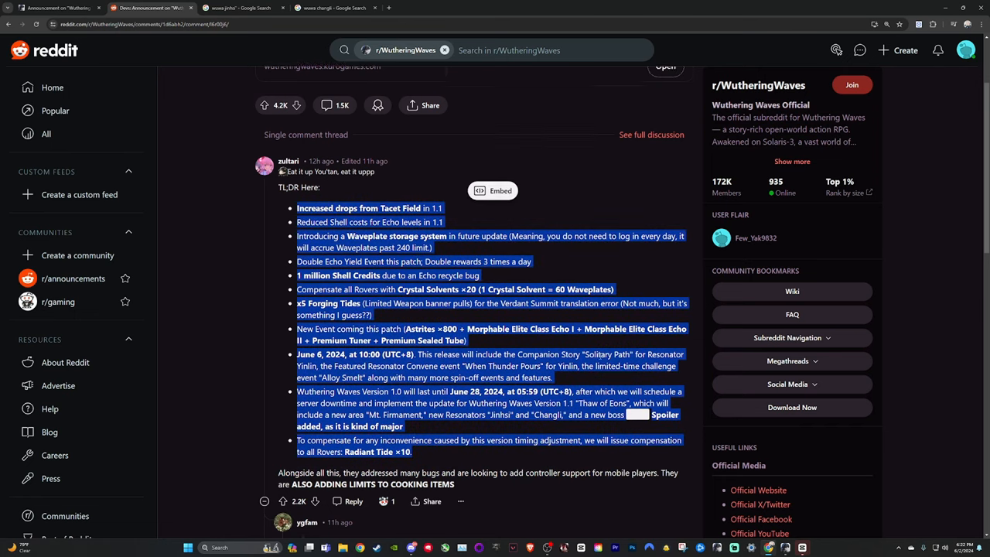
scroll(down, 3)
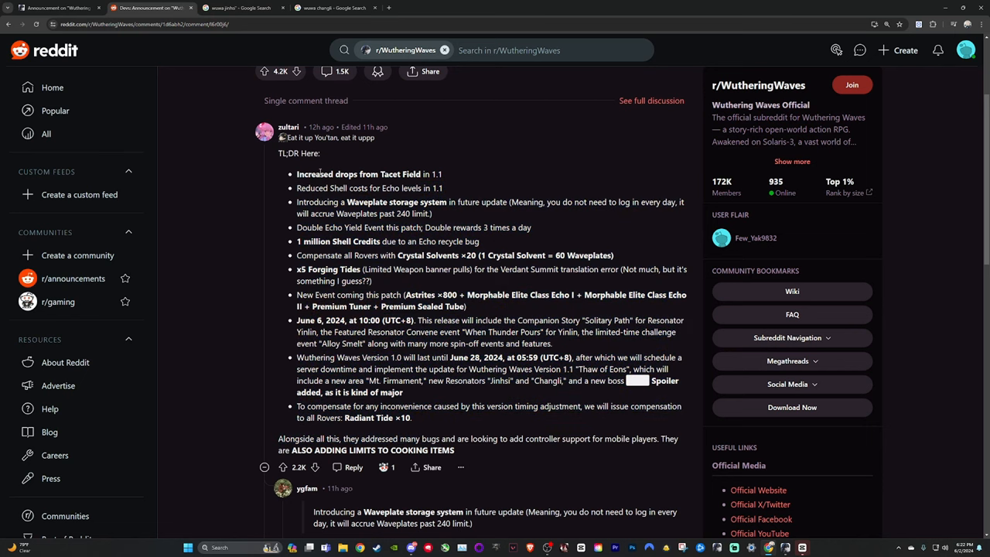
drag(297, 173, 411, 418)
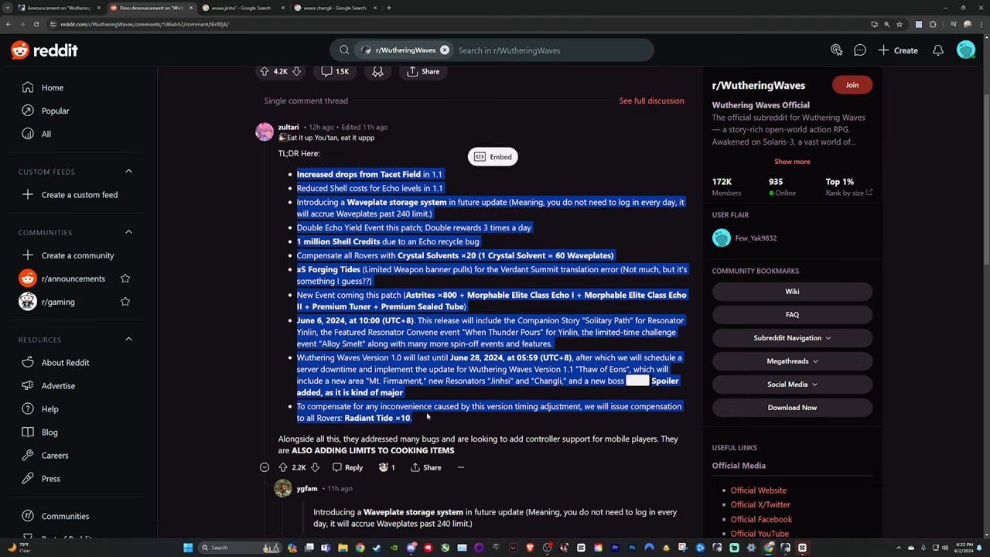